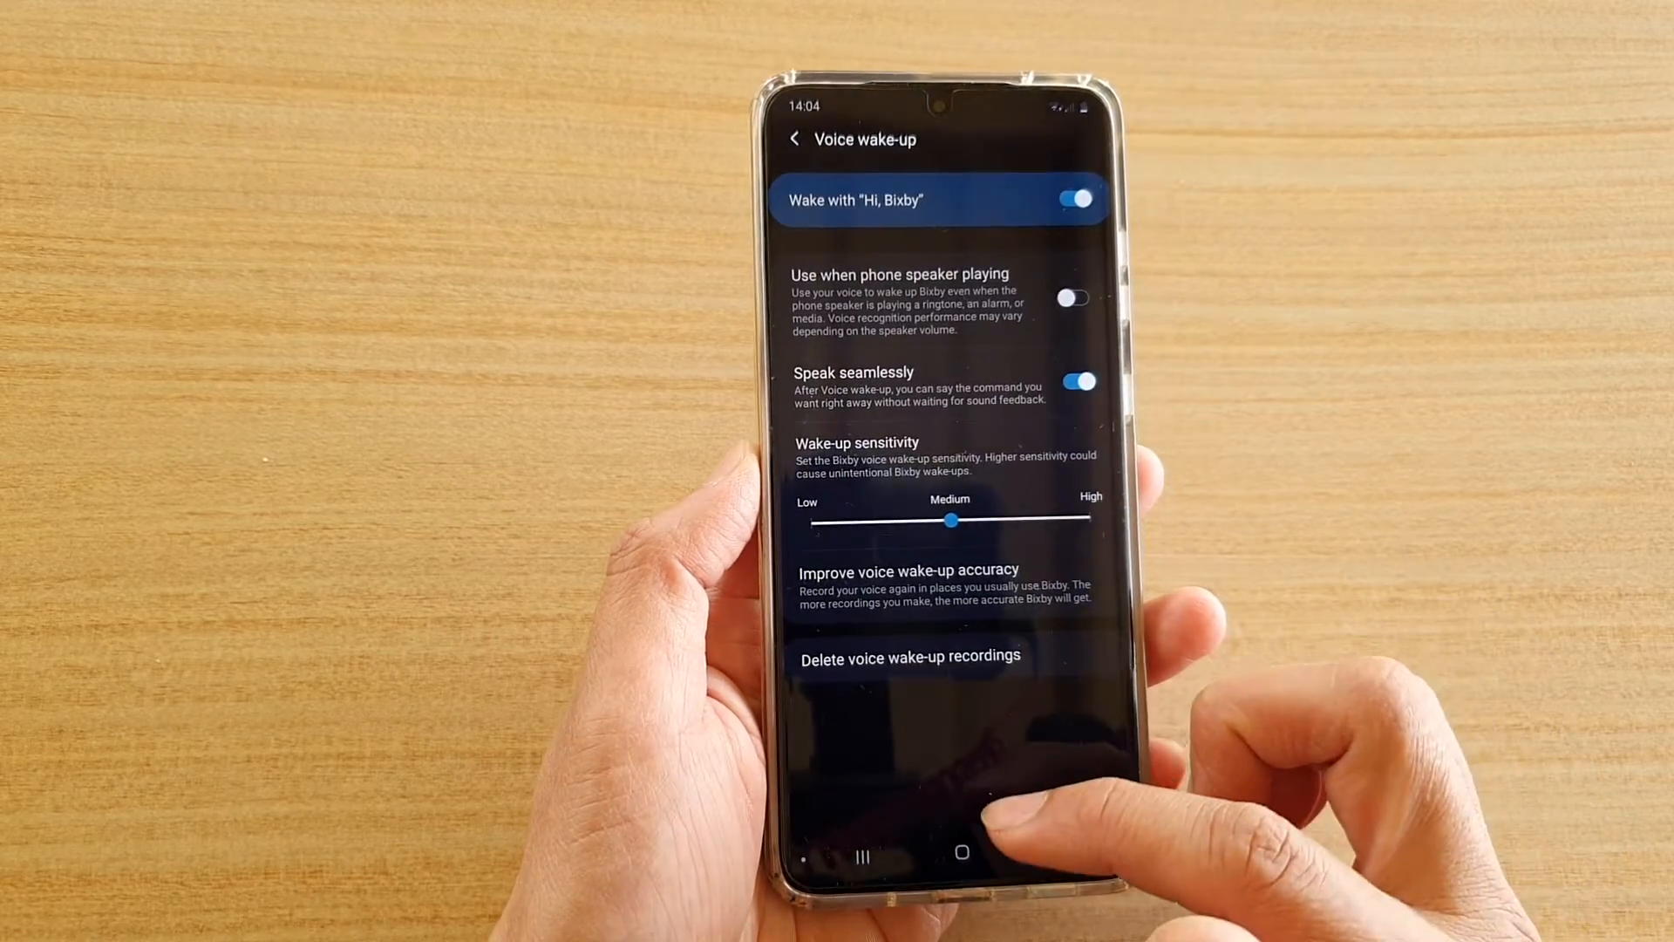
Step: Leave Voice wake-up and return to the Bixby menu with My devices and My capsules
left_click(961, 855)
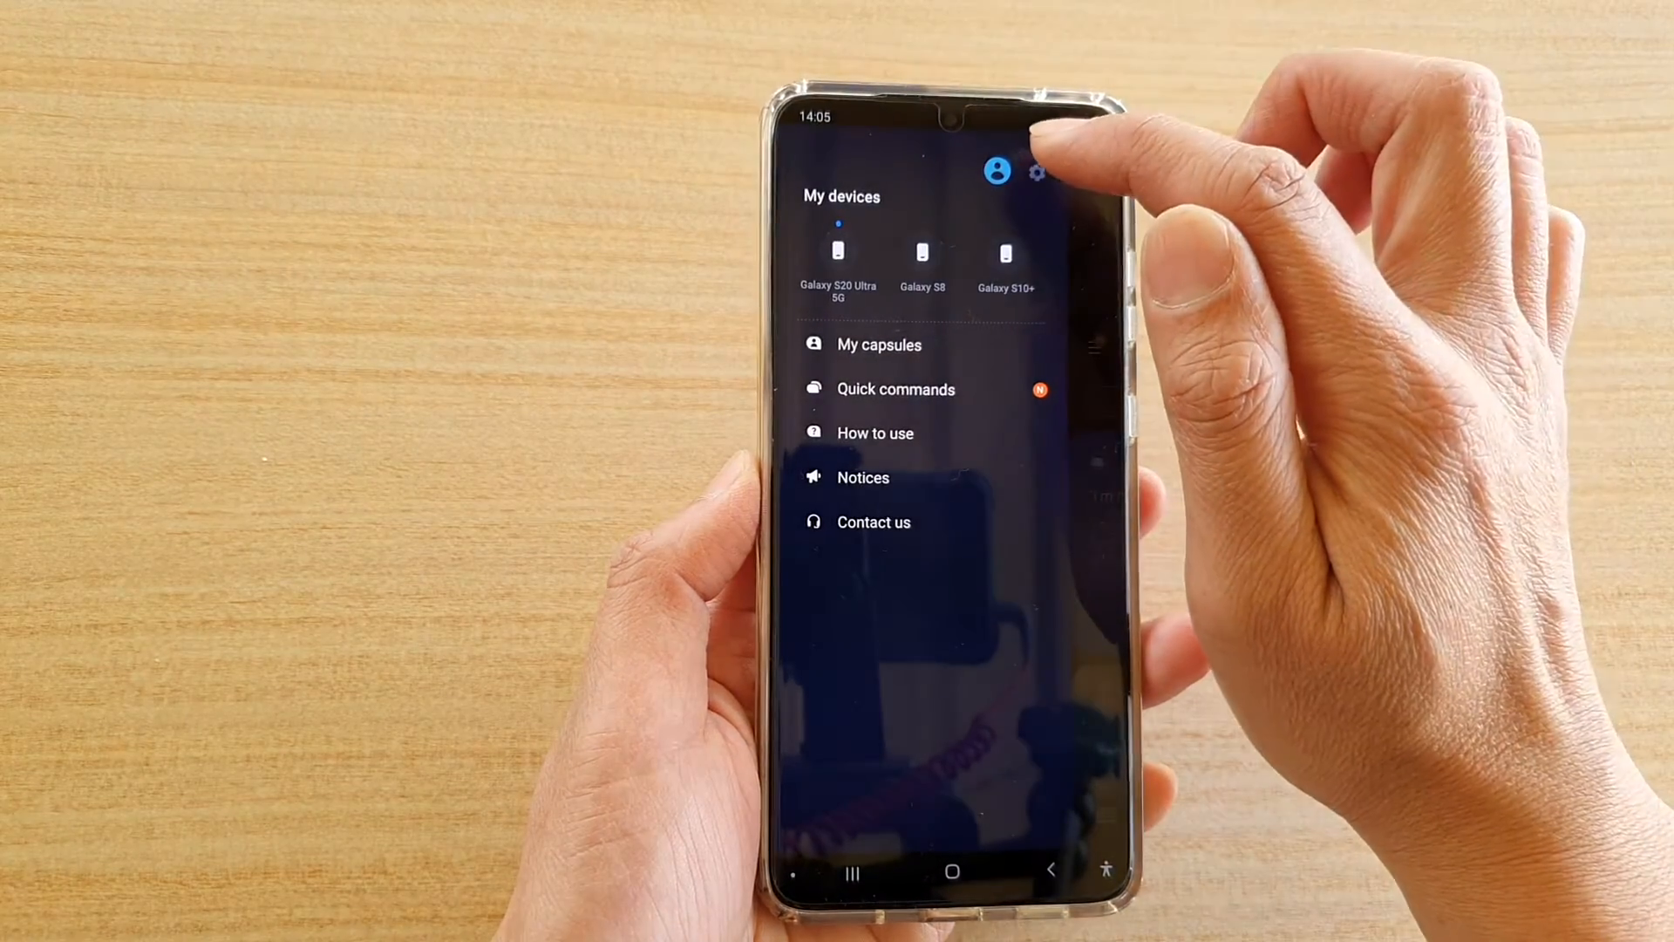
Step: Reopen Voice wake-up via the settings gear, showing Wake with "Hi, Bixby" and Speak seamlessly on
left_click(1036, 173)
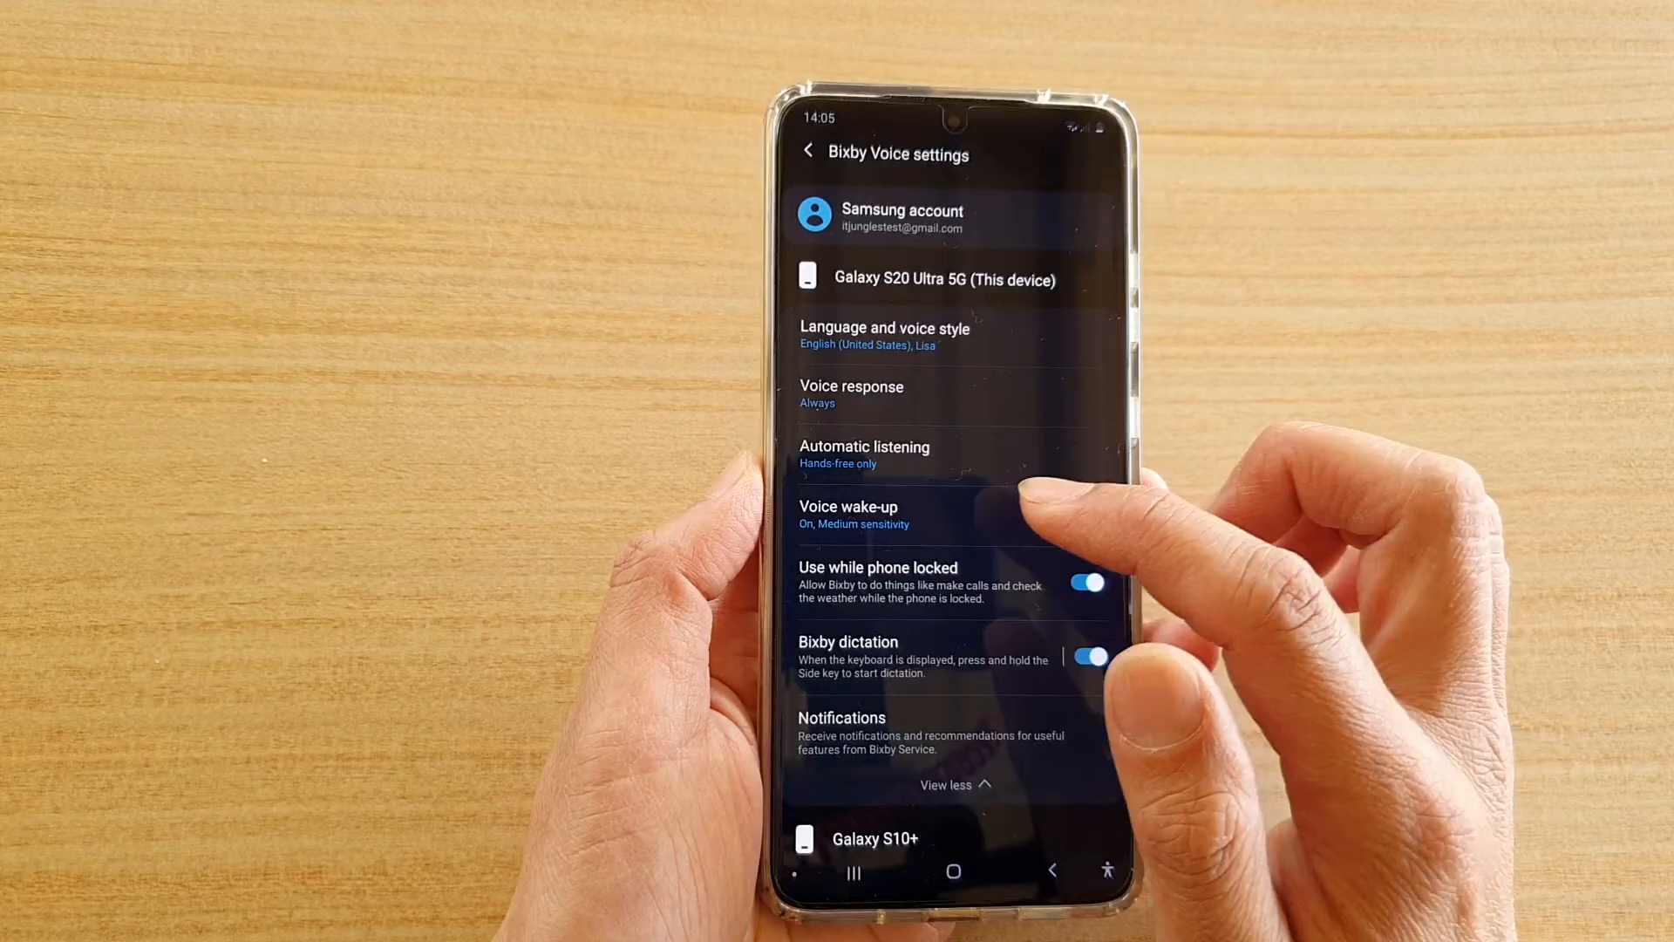
left_click(848, 506)
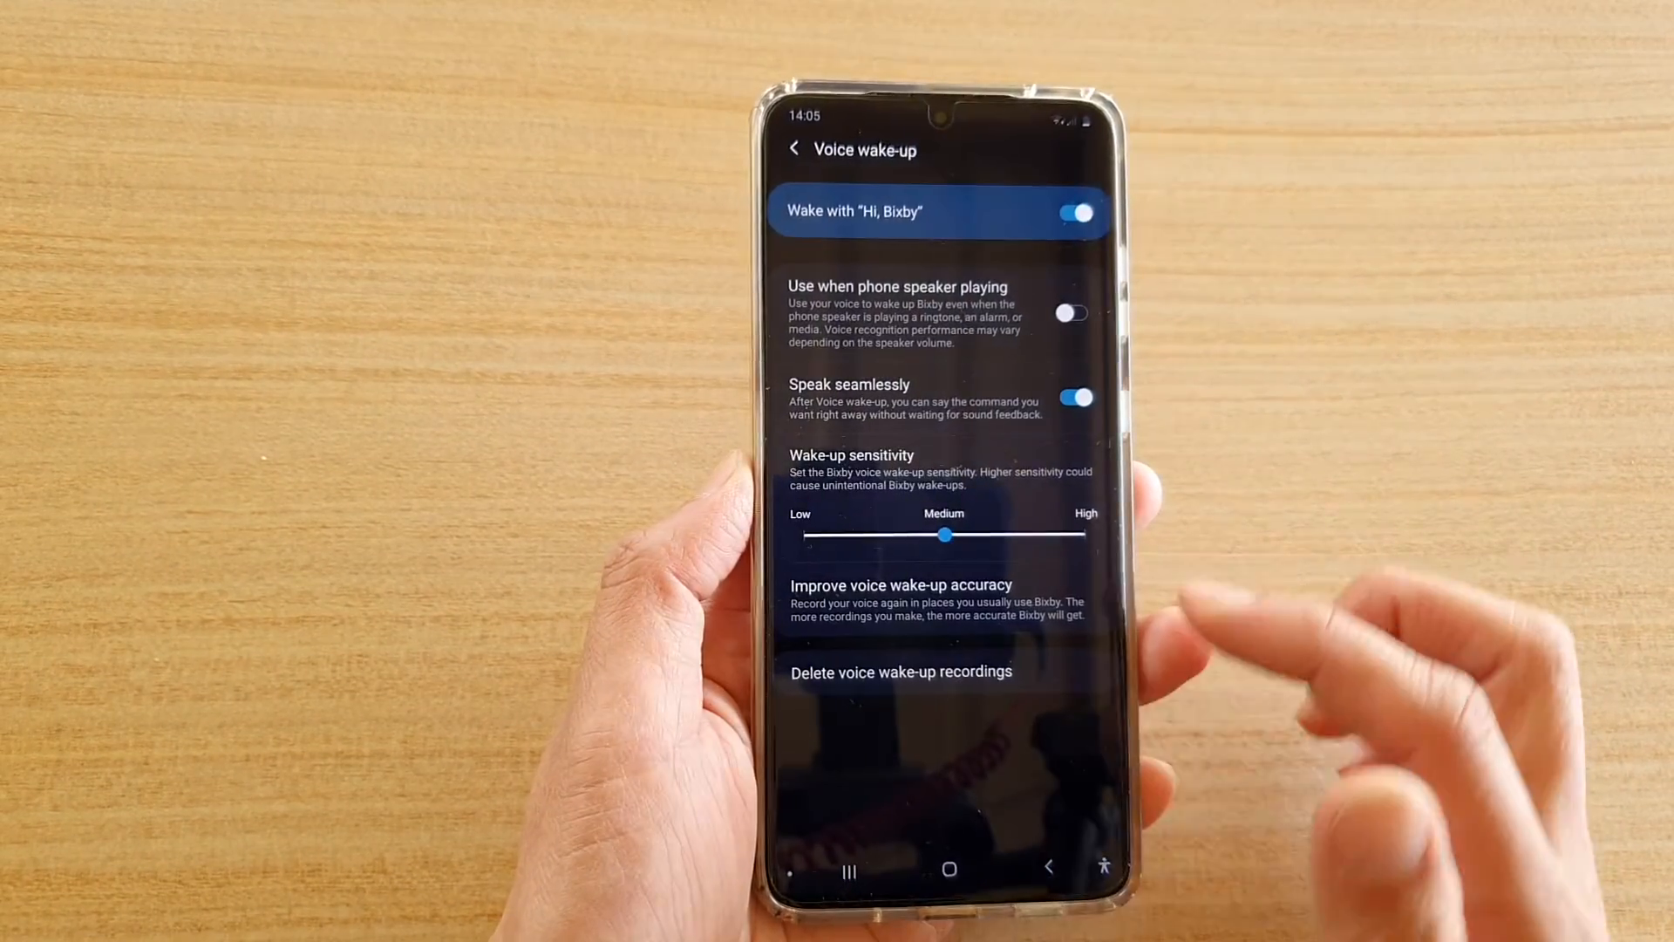
Step: Toggle Speak seamlessly off and back on, then exit to the home screen
left_click(1076, 398)
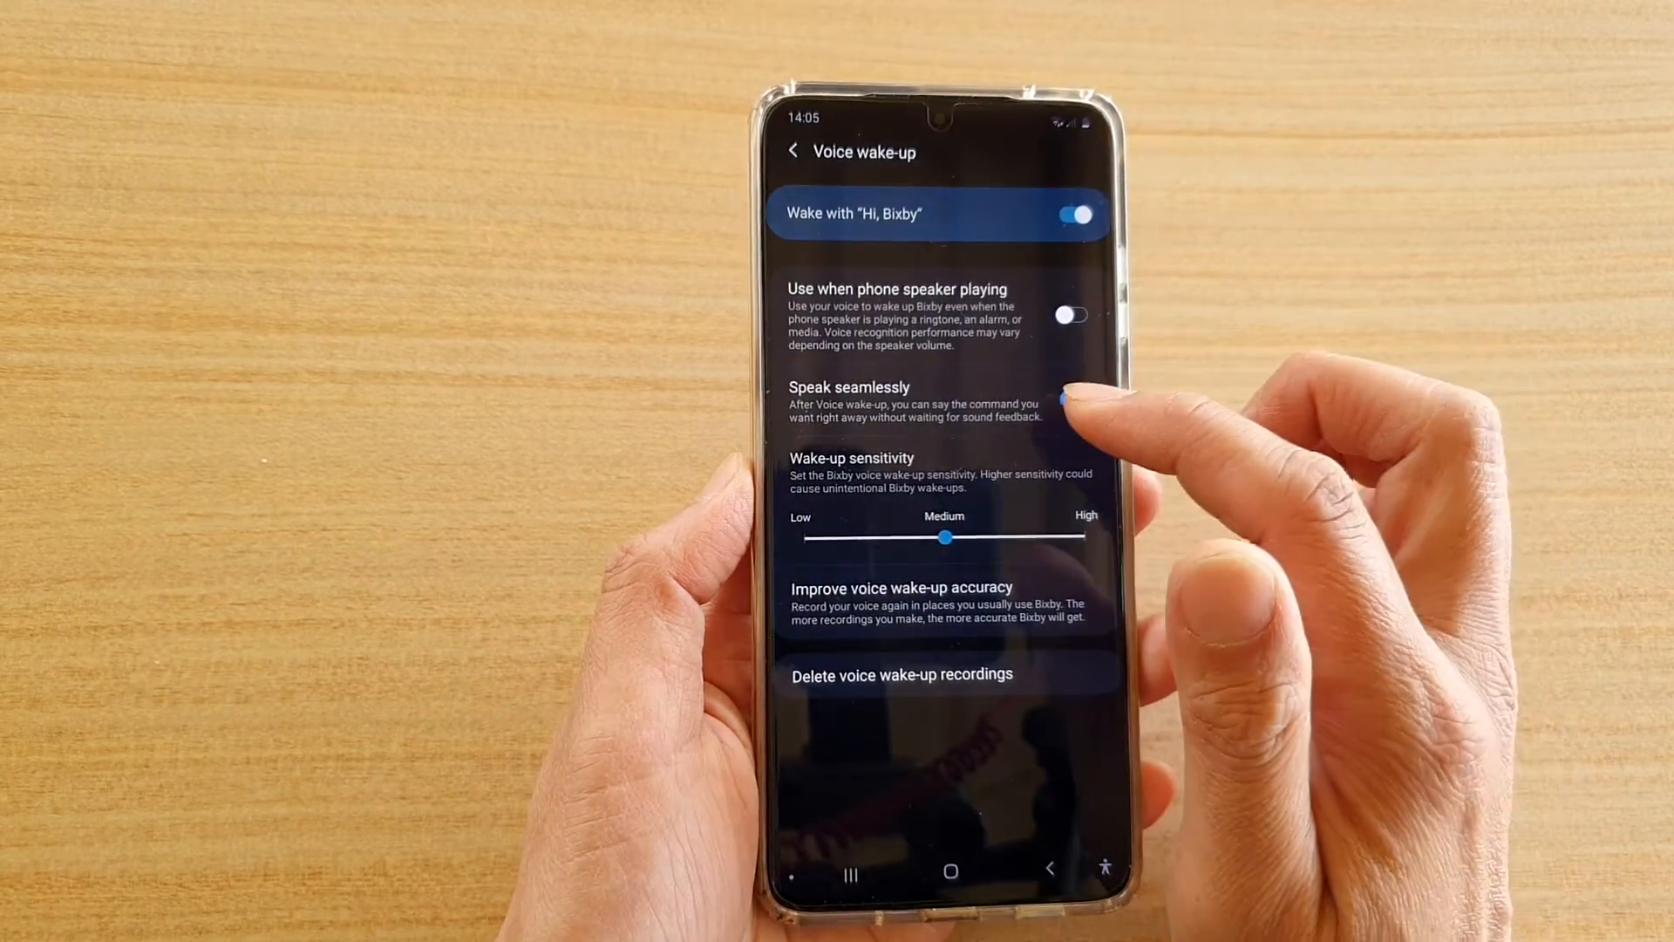
left_click(1071, 399)
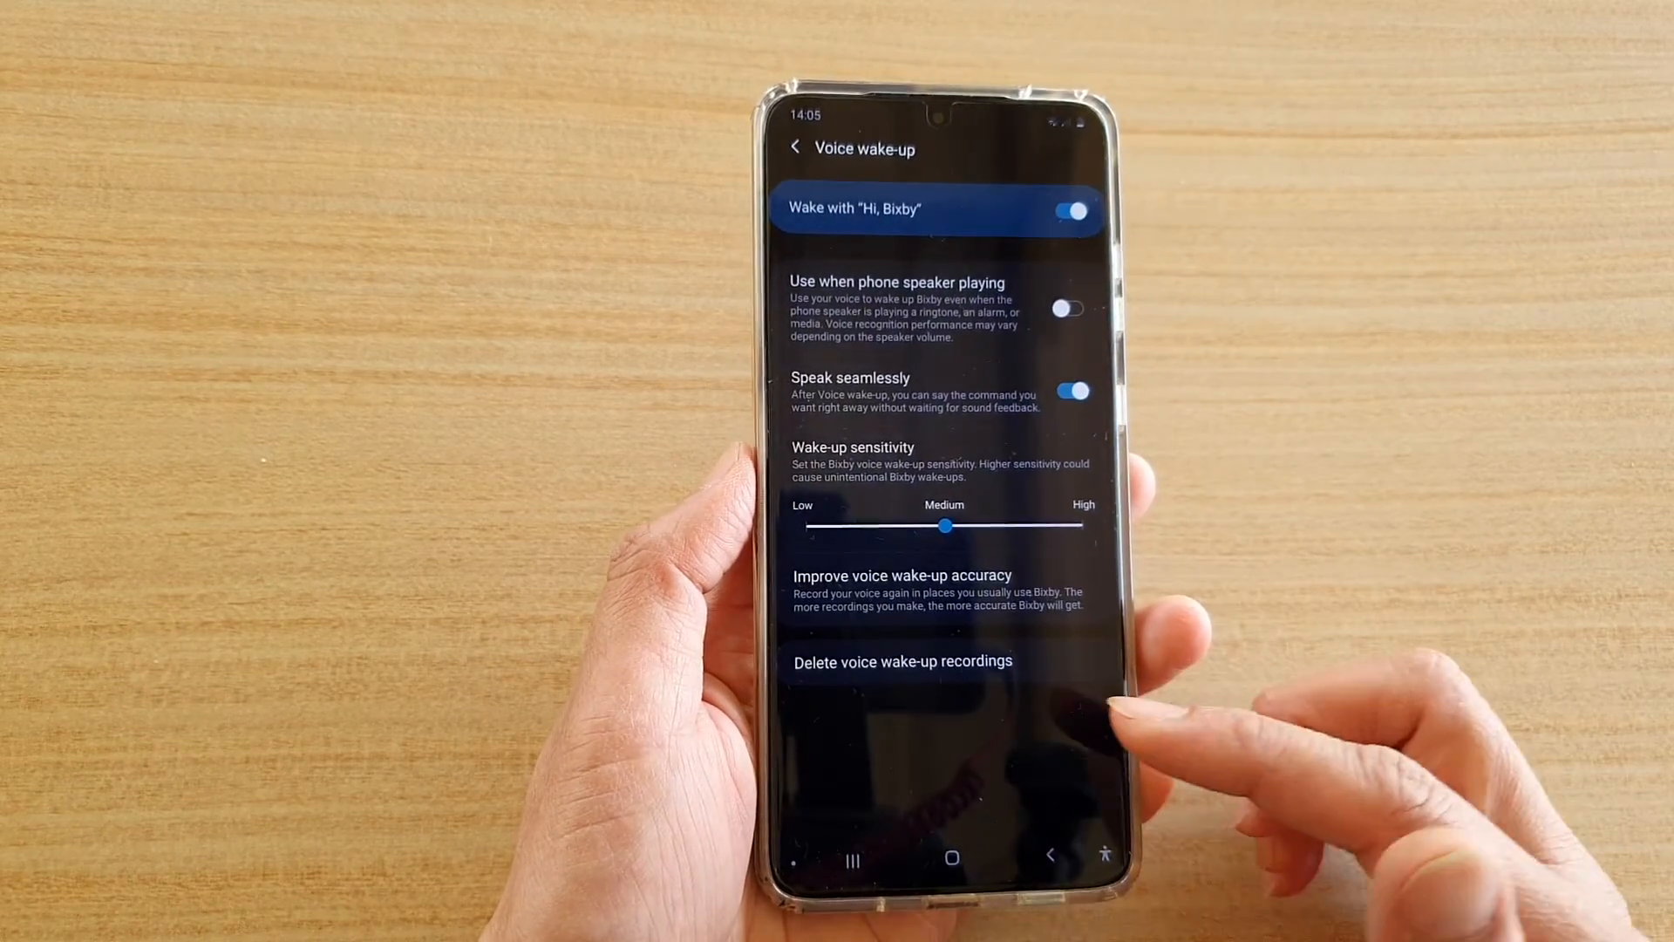
left_click(953, 858)
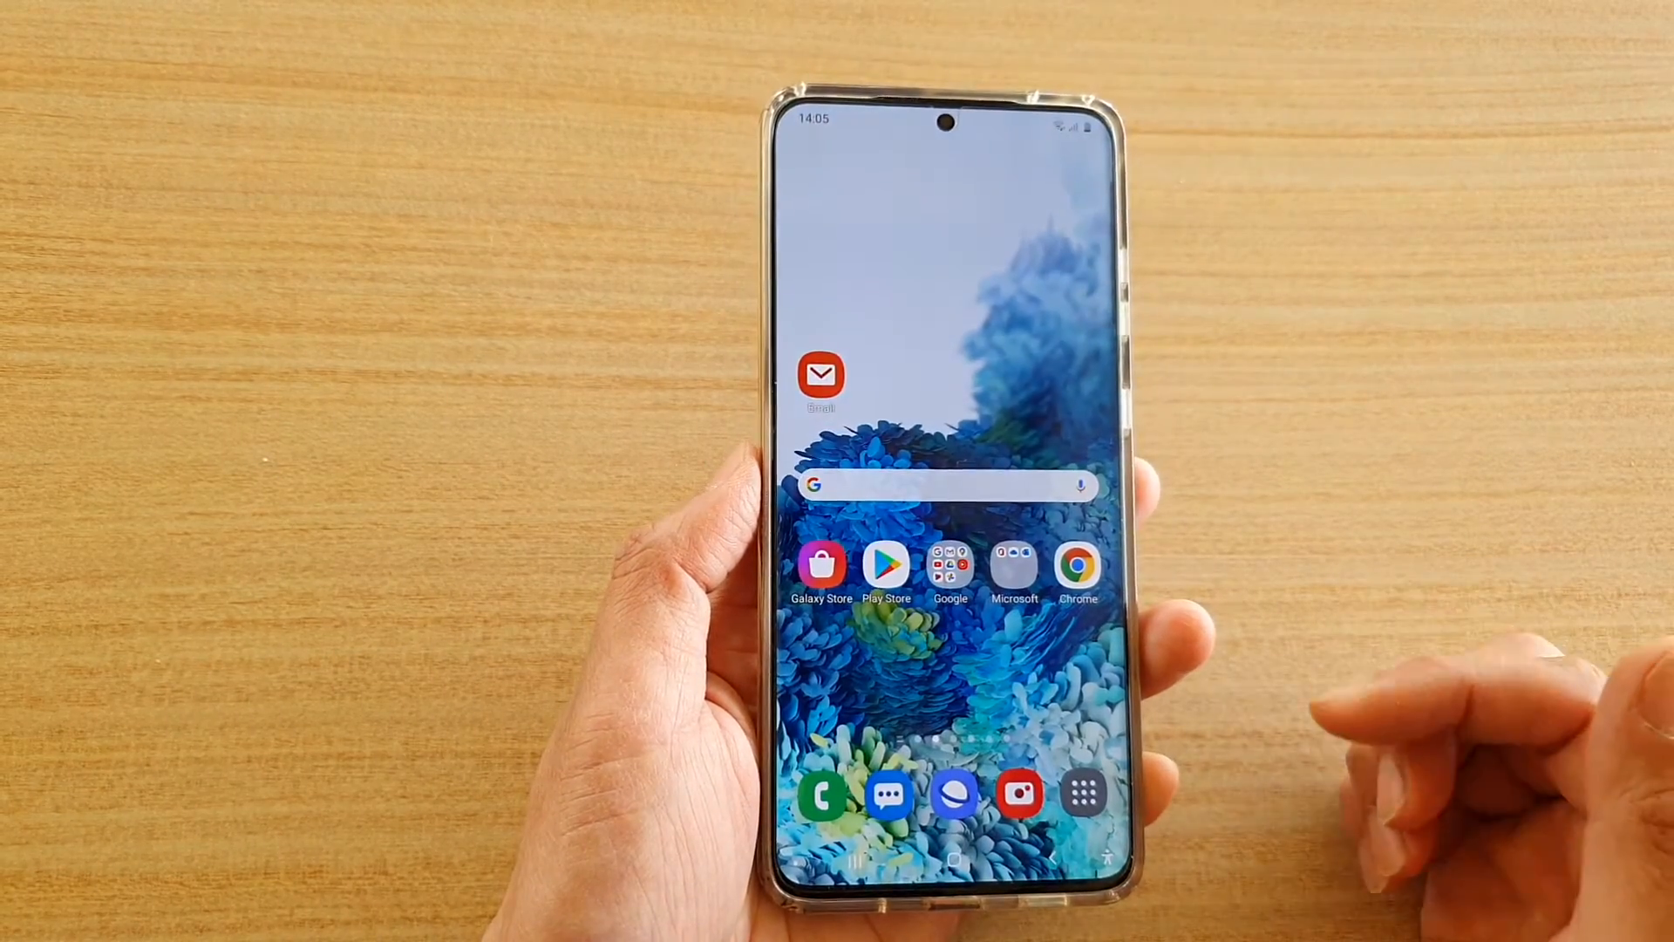